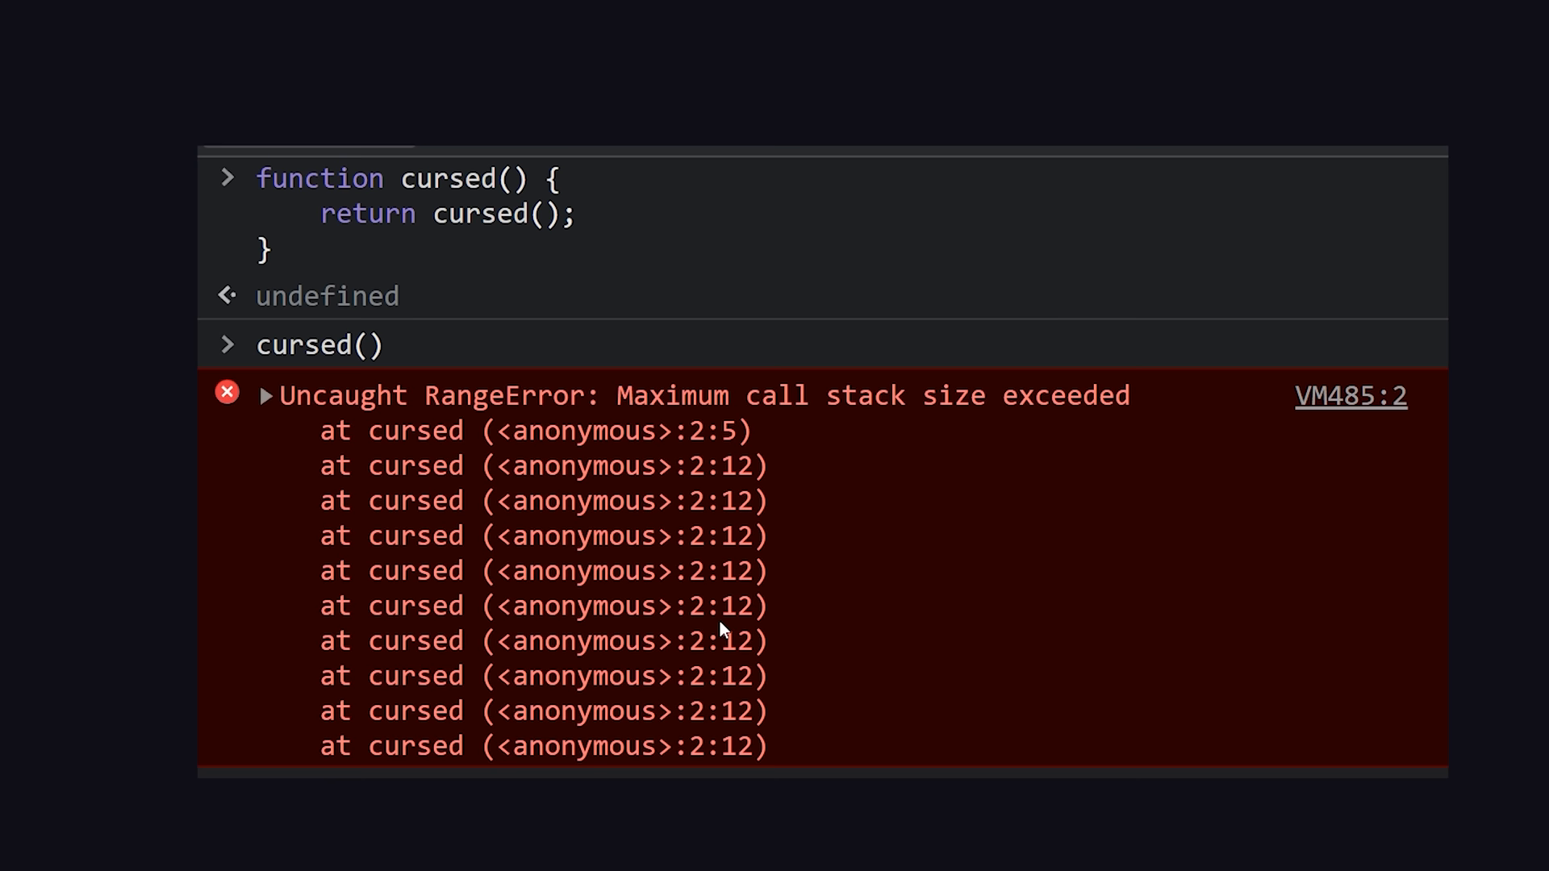
Step: Debug main.js to pause at getRect(2, 3) and expand 'exports' in Variables
{"action": "left_click_drag", "start_coordinate": [410, 512], "coordinate": [766, 746]}
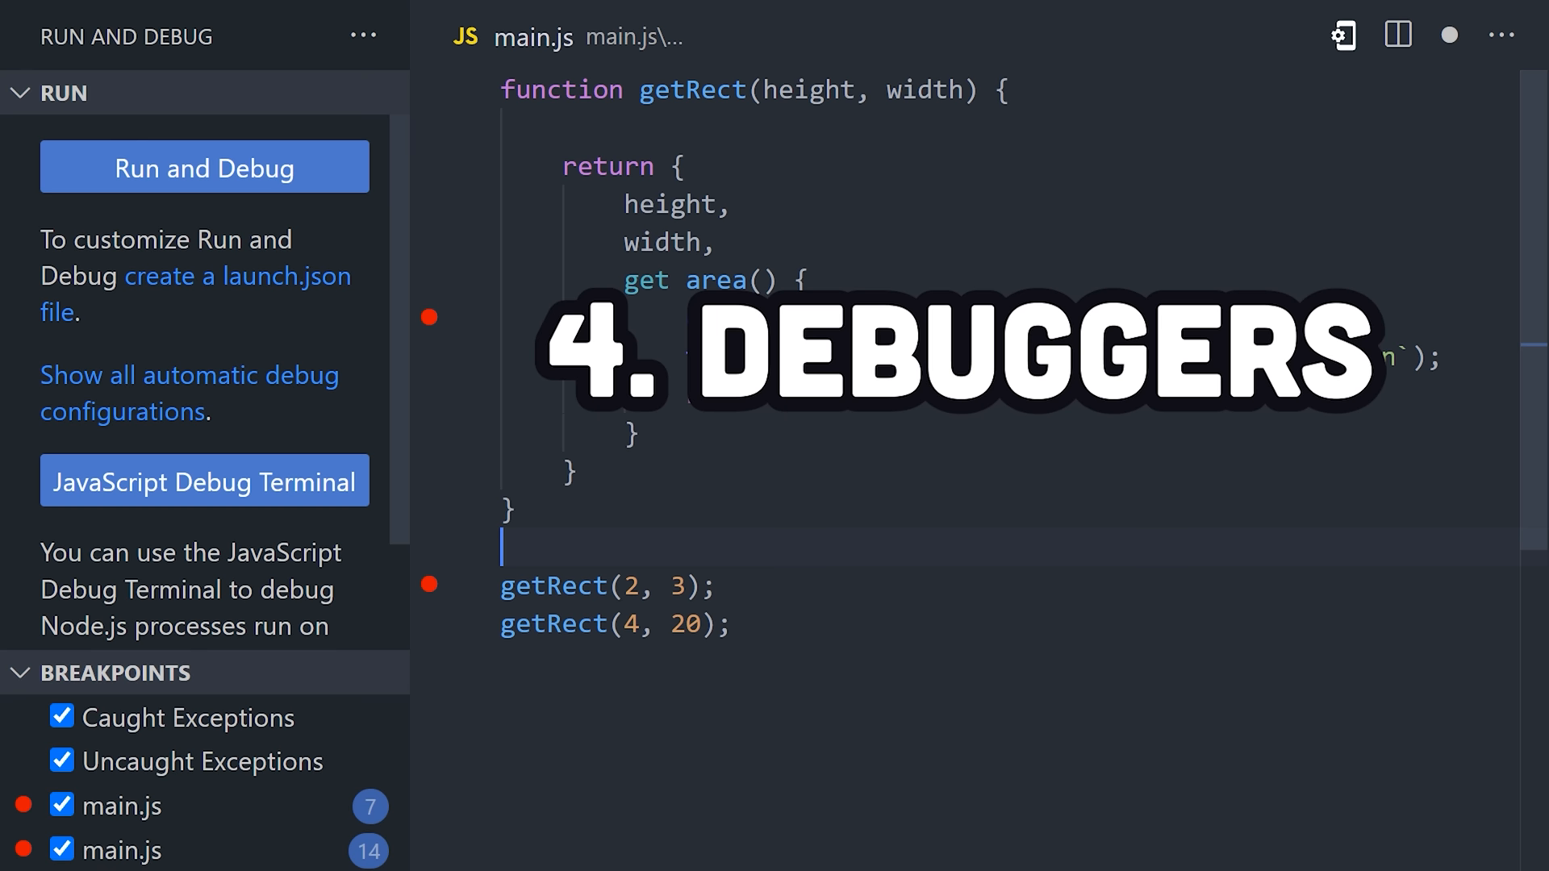
{"action": "left_click", "coordinate": [204, 167]}
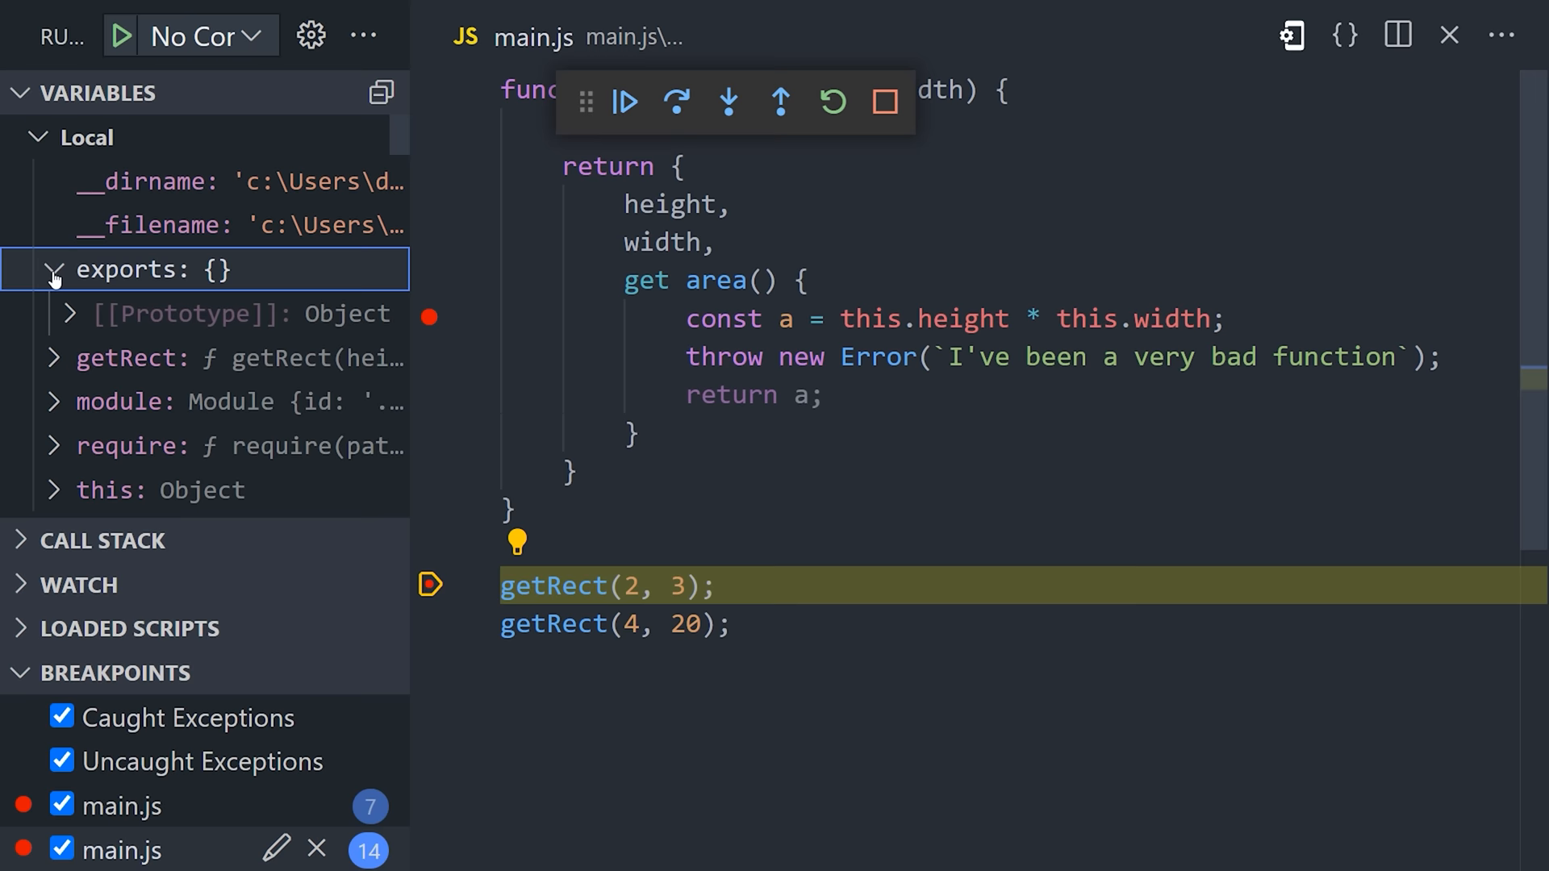
{"action": "left_click", "coordinate": [884, 102]}
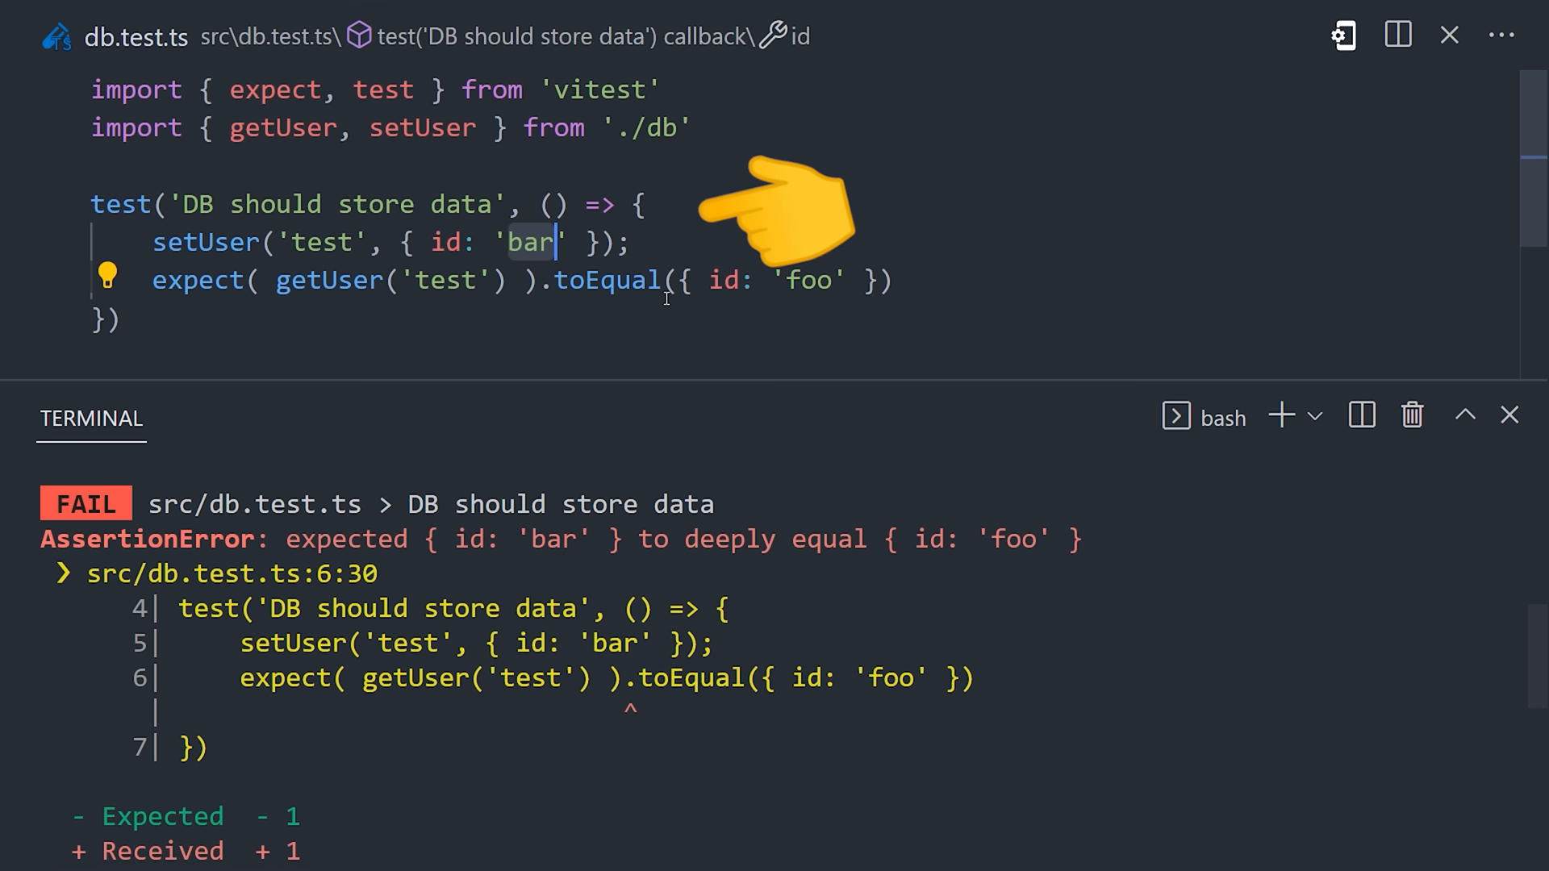
Step: Change the setUser id in db.test.ts from 'bar' to 'foo'
{"action": "type", "text": "foo"}
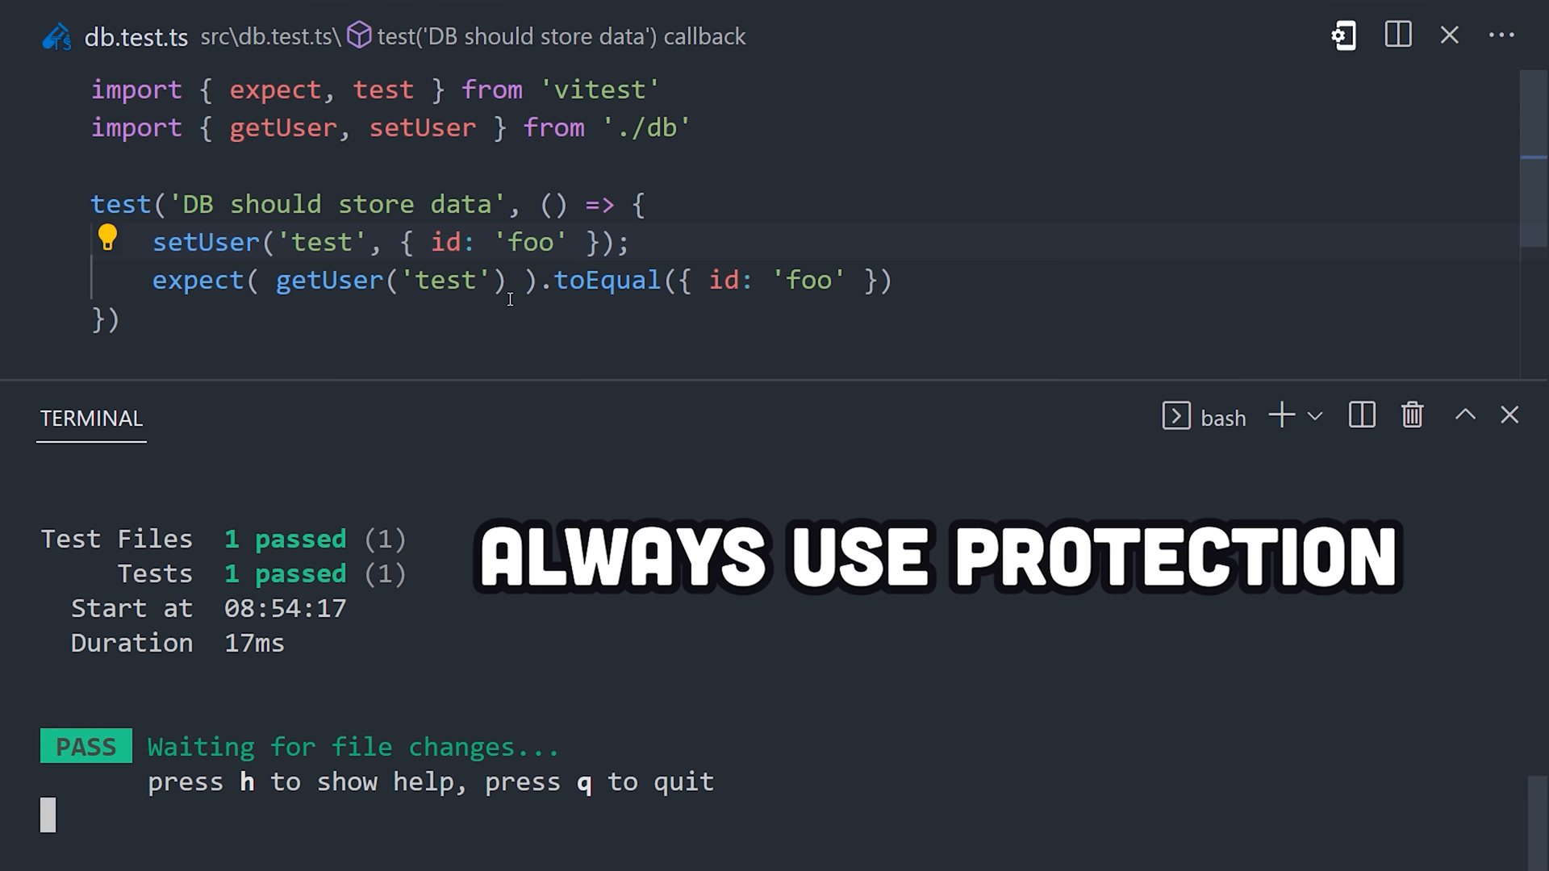